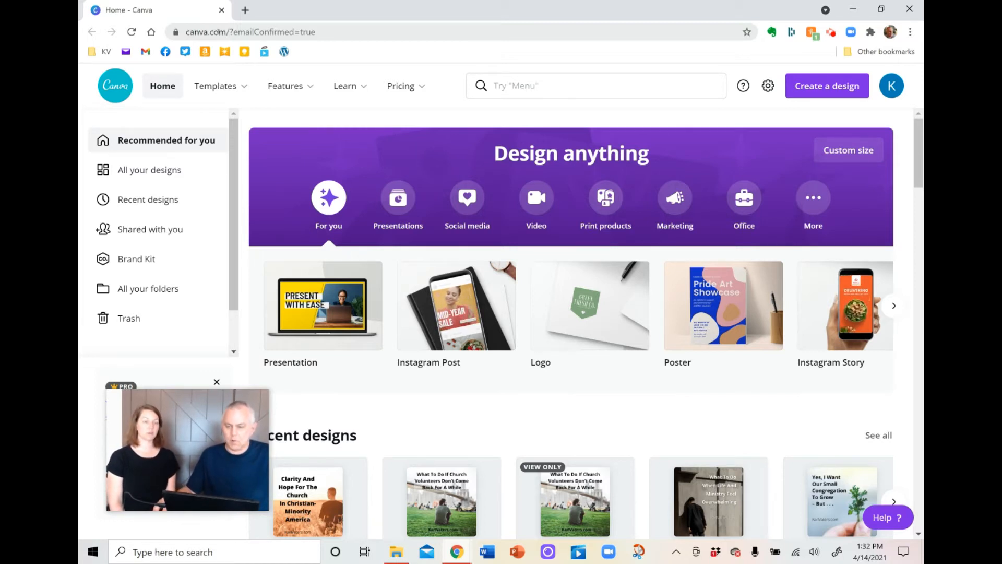
- Start creating a new design to show Canva's design-type chooser
left_click(345, 86)
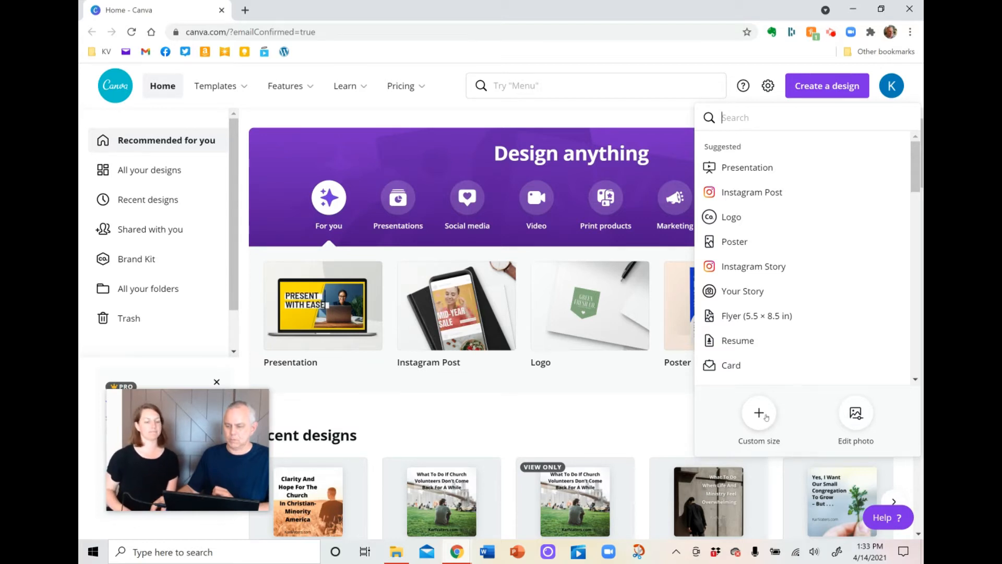
- Create a blank custom-size design of 1240 × 697 px
left_click(759, 419)
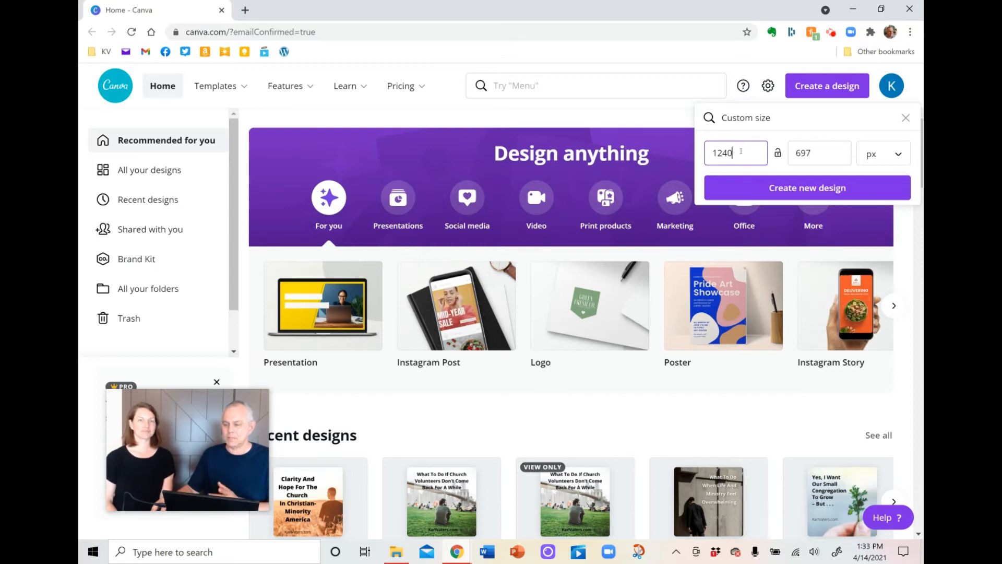
triple_click(737, 152)
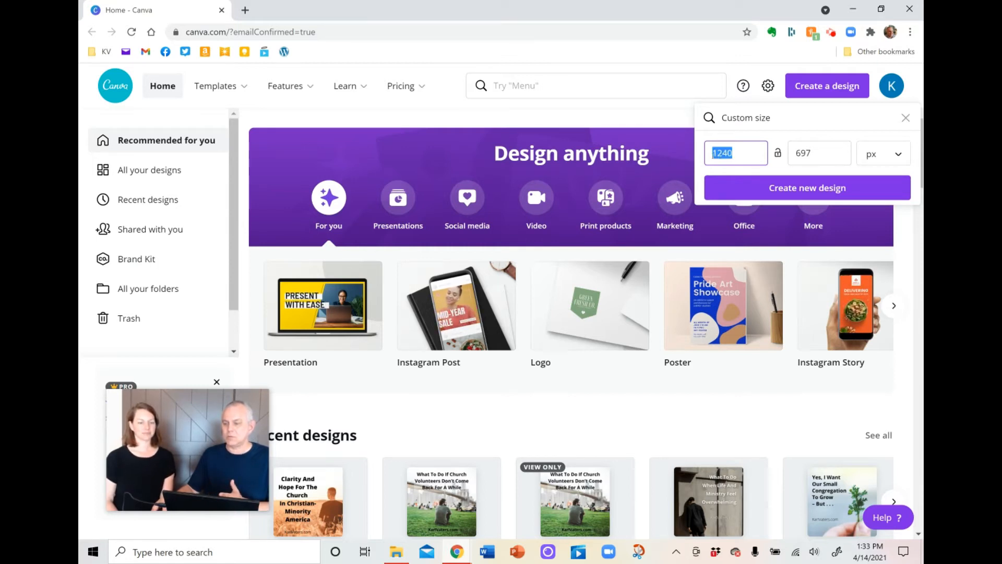
left_click(819, 152)
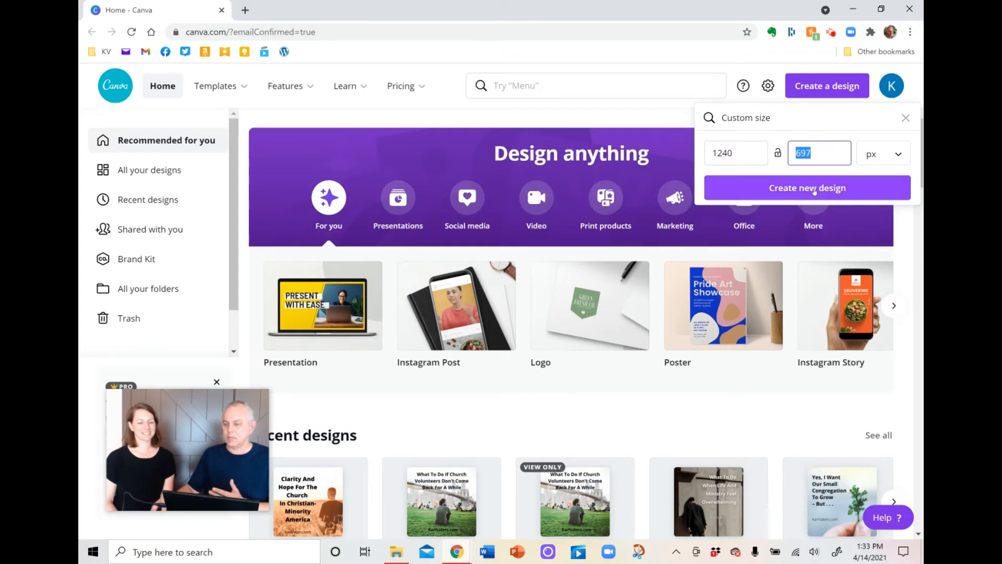
left_click(807, 187)
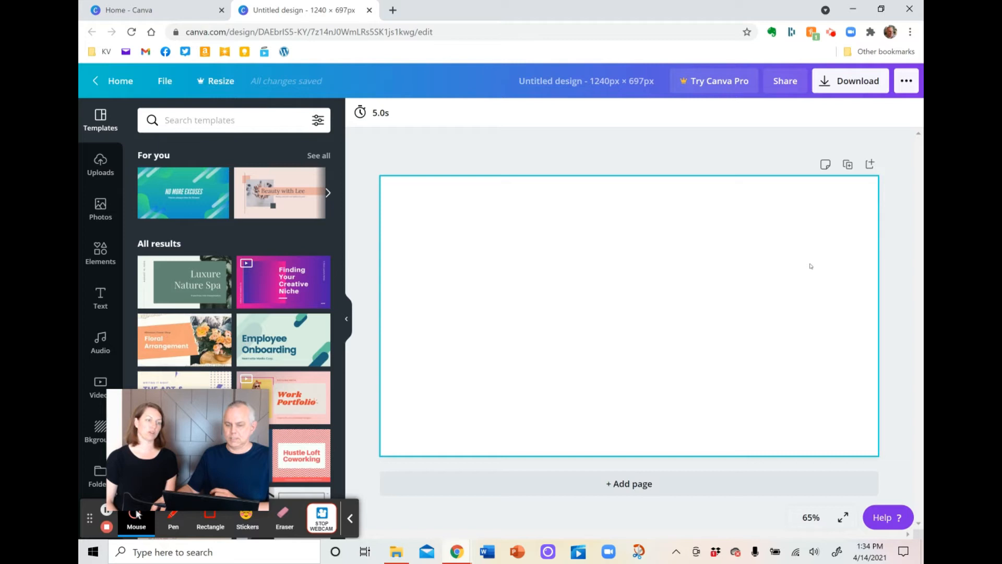
mouse_move(740, 265)
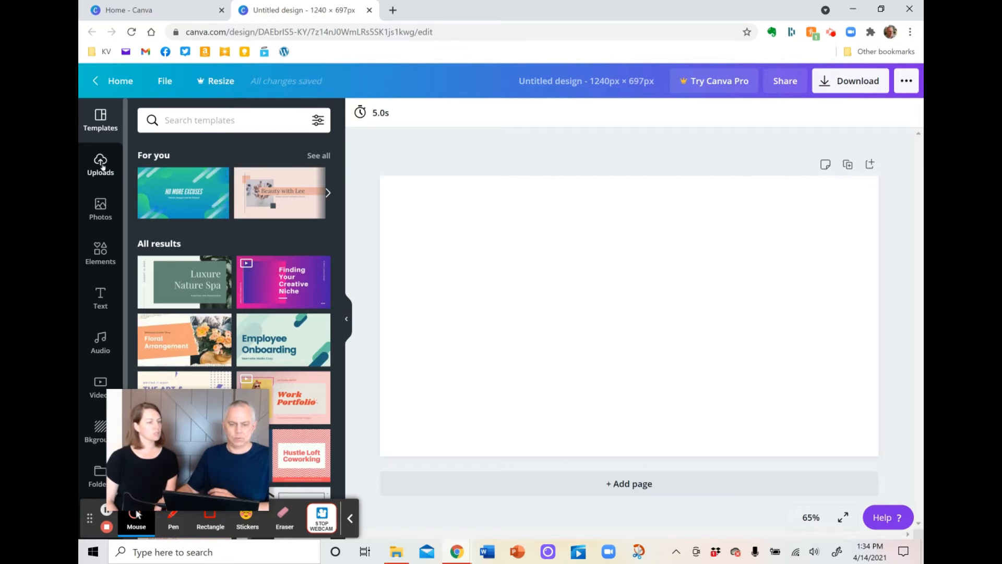
- Go to Uploads and begin uploading new media to show the source options
left_click(100, 164)
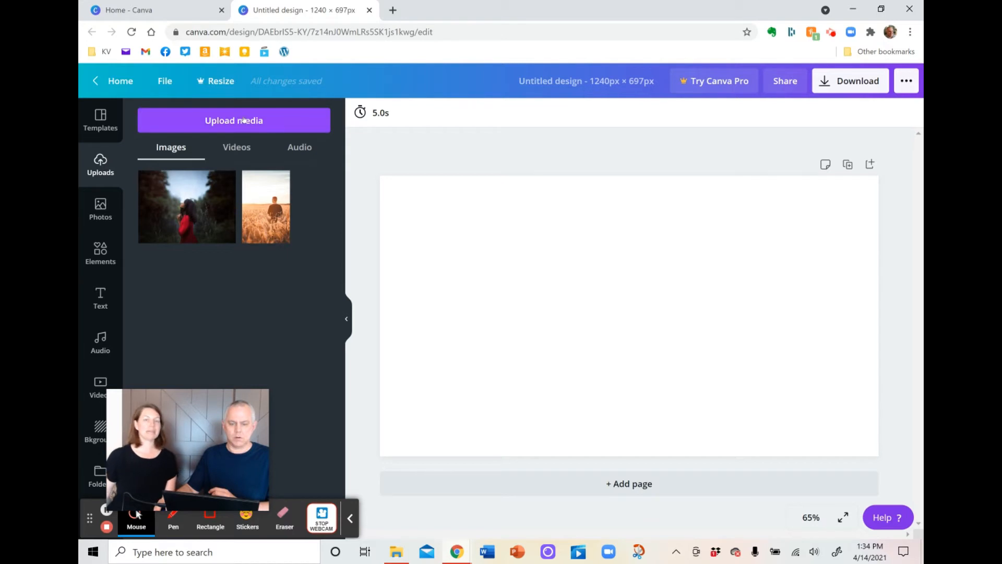
left_click(233, 121)
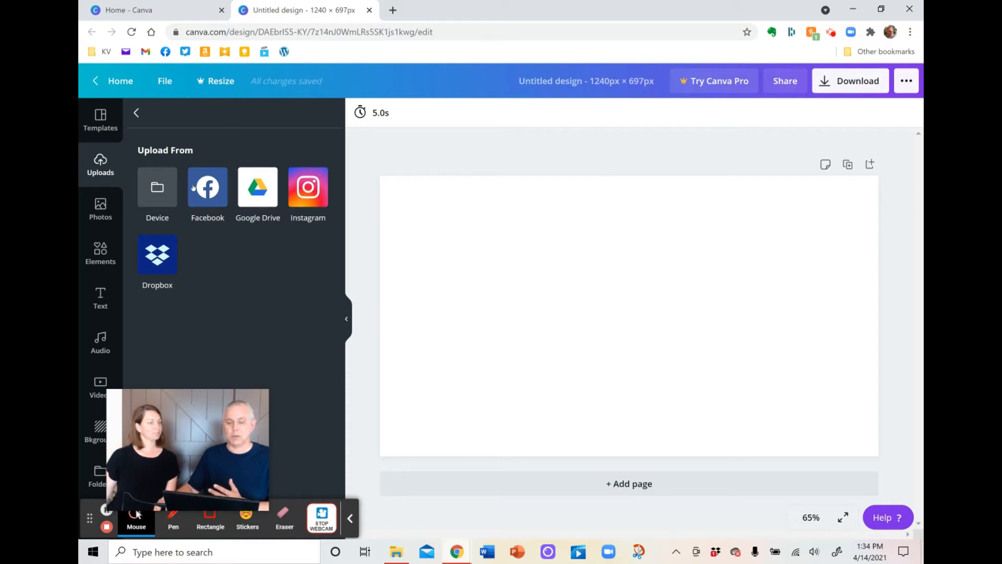
- Upload the 'praying woman' photo from the computer into the image library
left_click(157, 187)
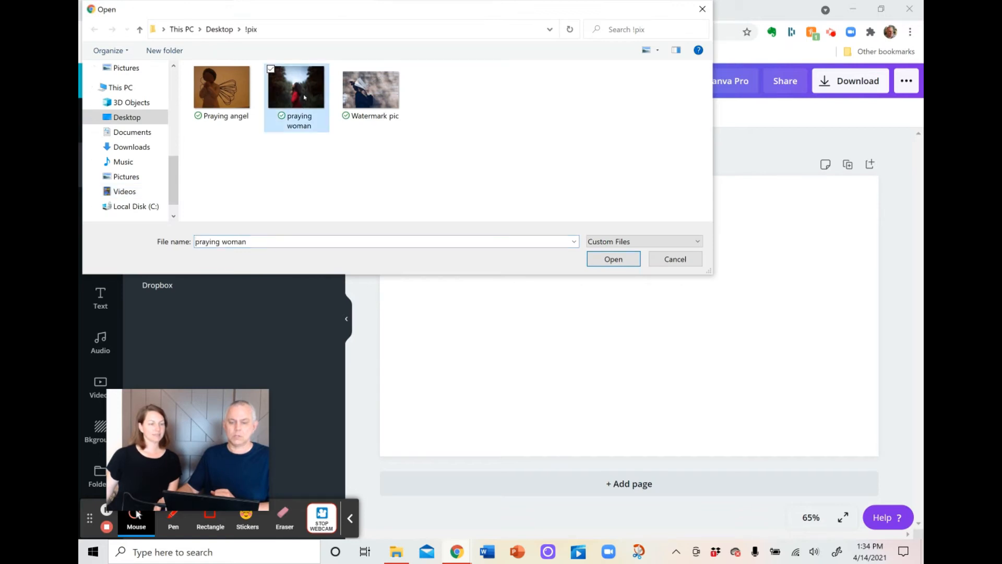
left_click(612, 258)
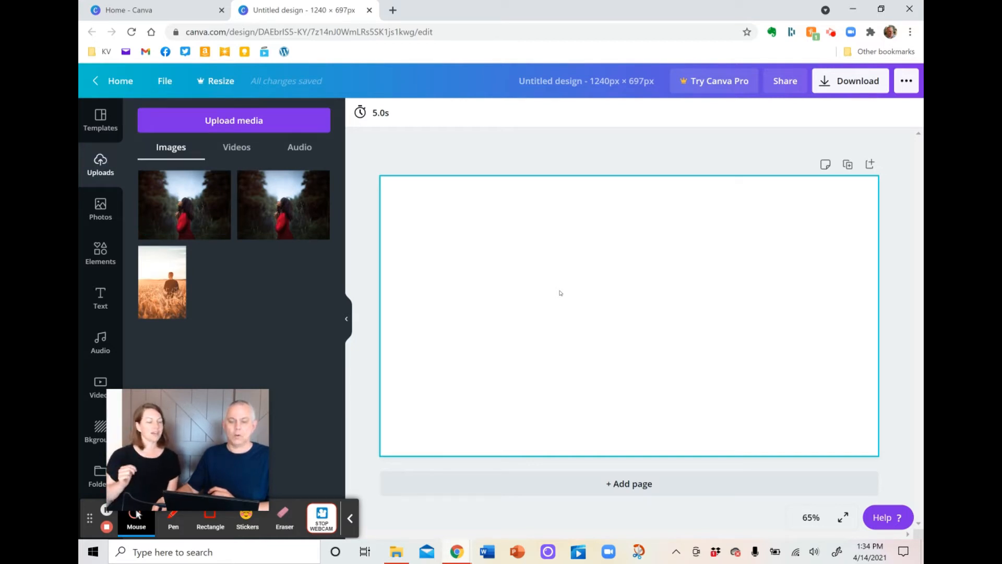
mouse_move(566, 275)
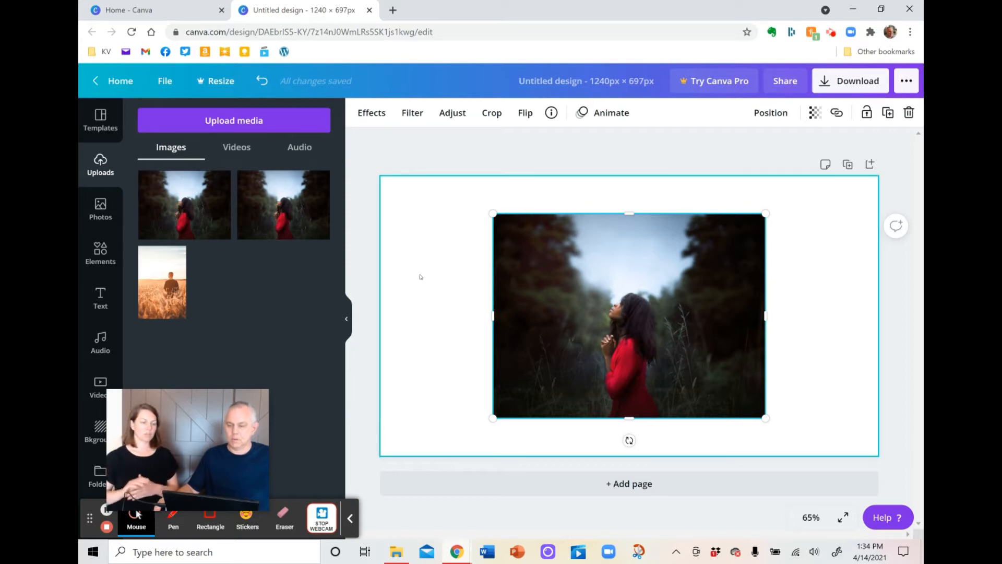
mouse_move(420, 274)
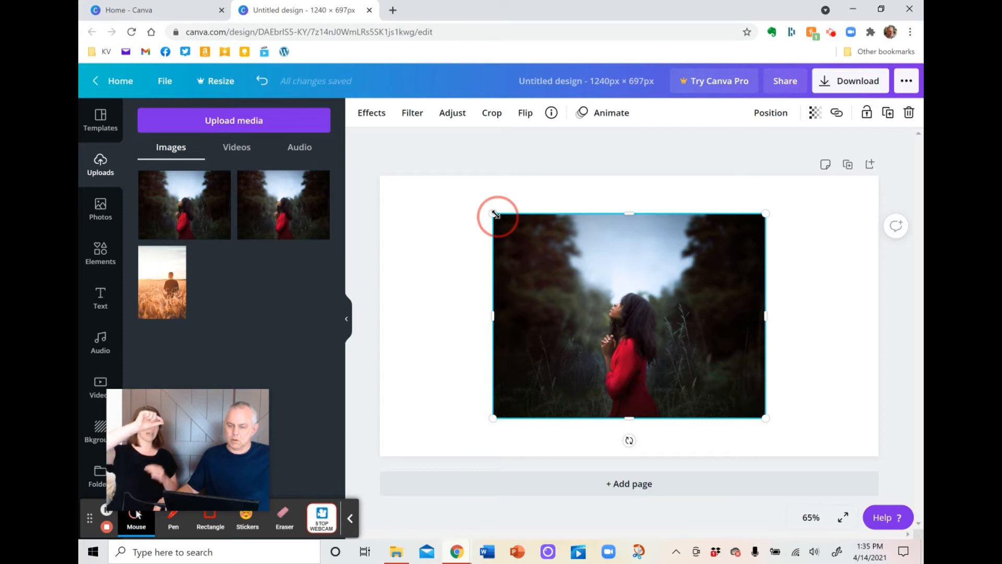
- Enlarge the praying woman photo by its corners until it covers the whole page
left_click_drag(495, 215, 400, 150)
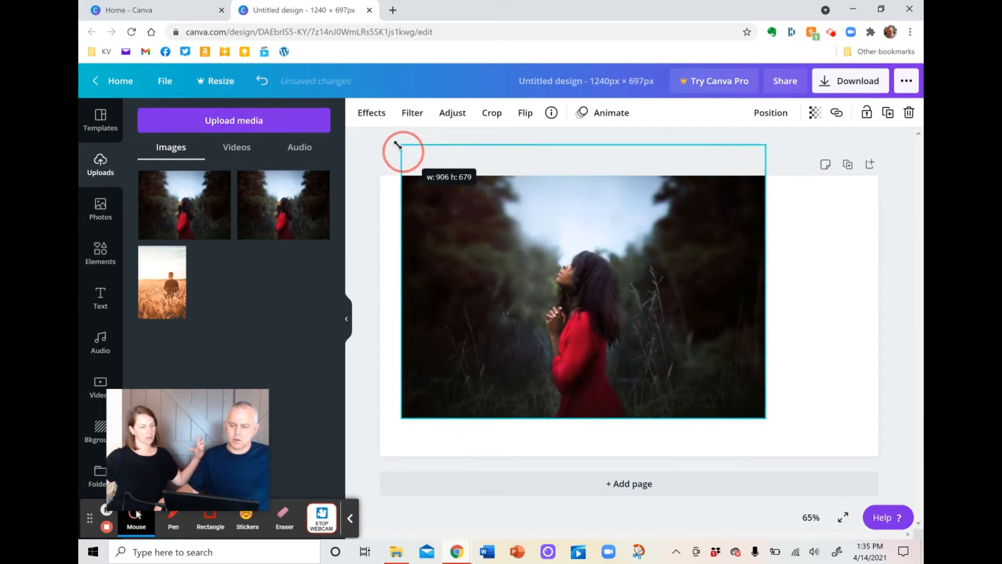
left_click_drag(401, 146, 765, 416)
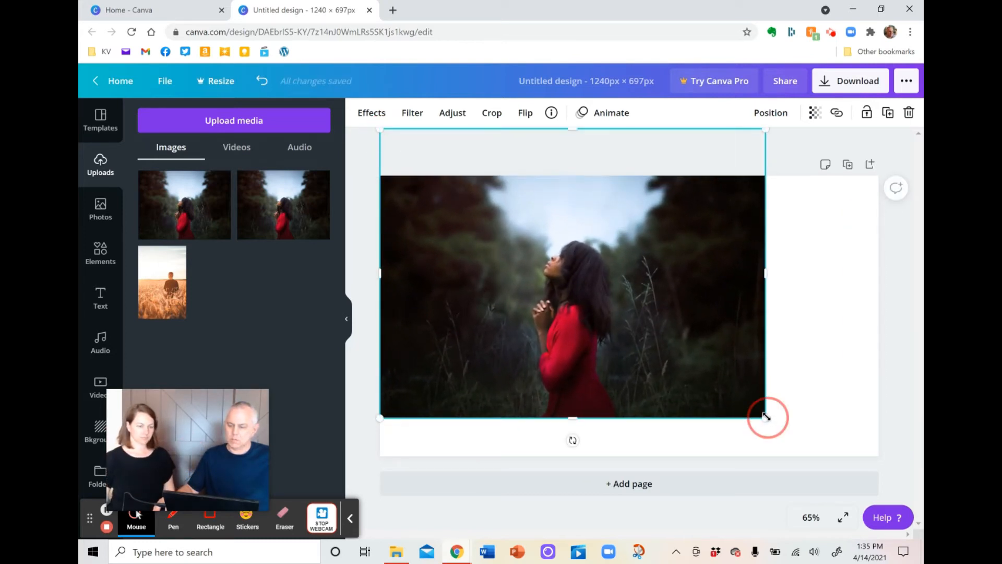
left_click_drag(768, 416, 892, 485)
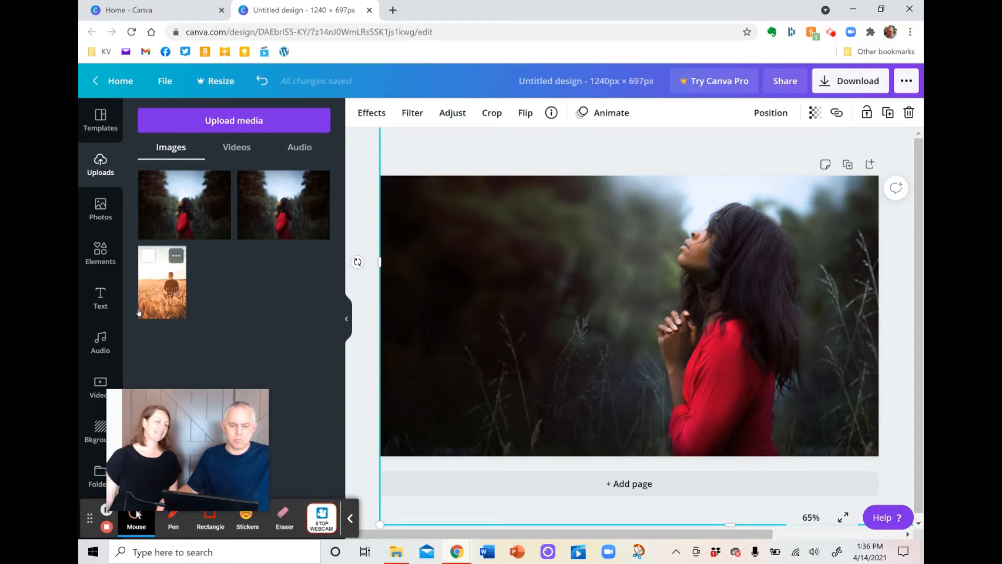
left_click(100, 299)
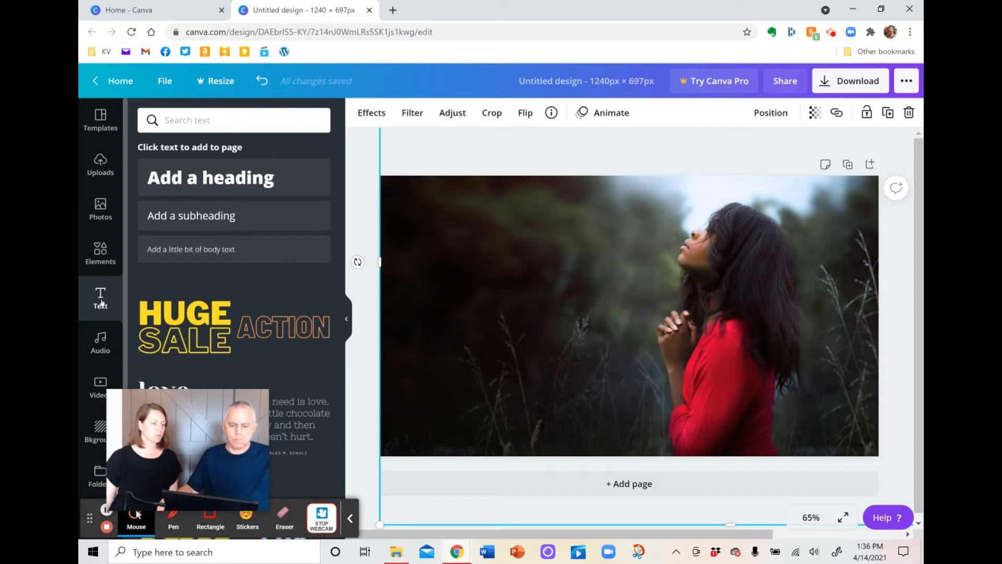
scroll("down", 3)
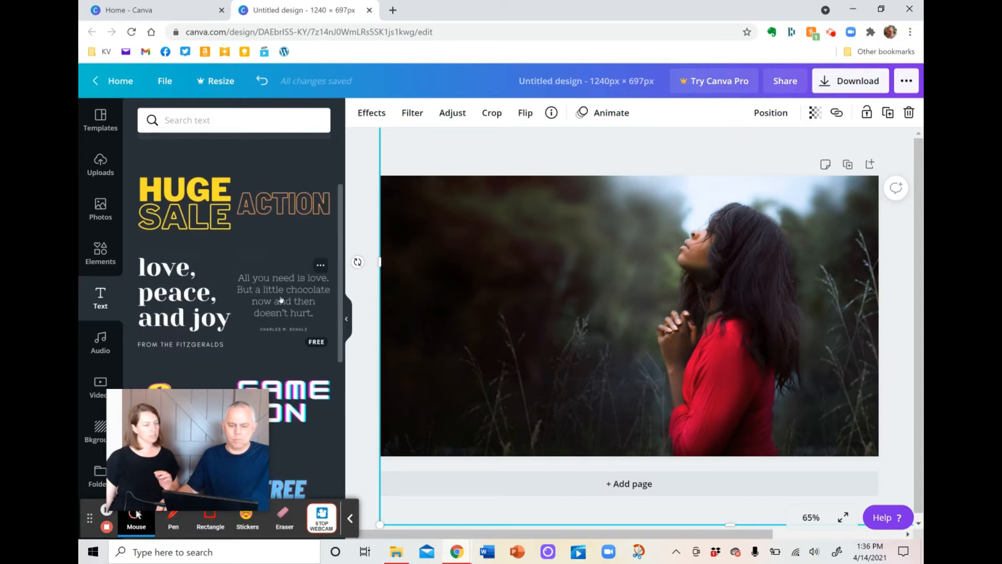
scroll("down", 3)
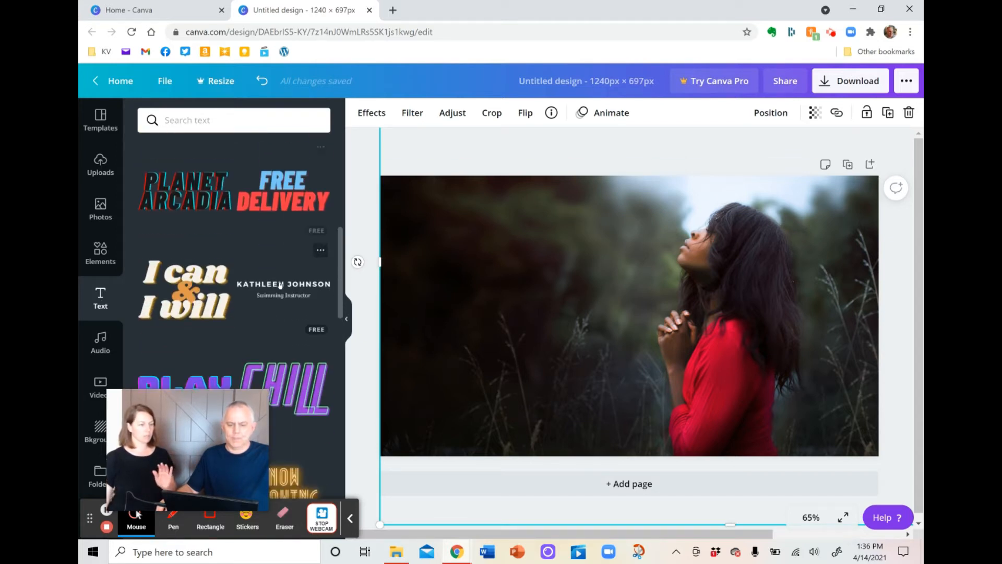
scroll("down", 3)
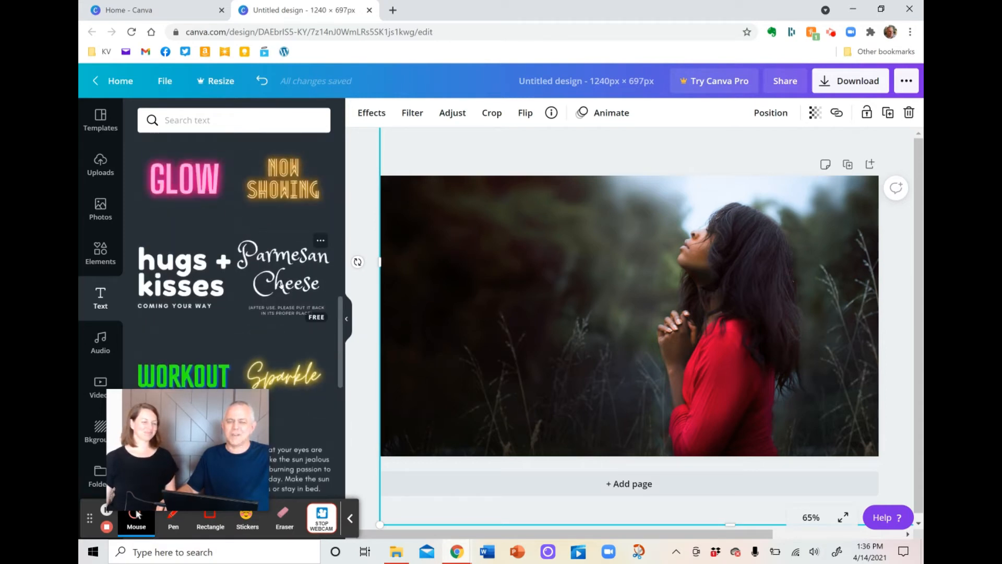
scroll("down", 3)
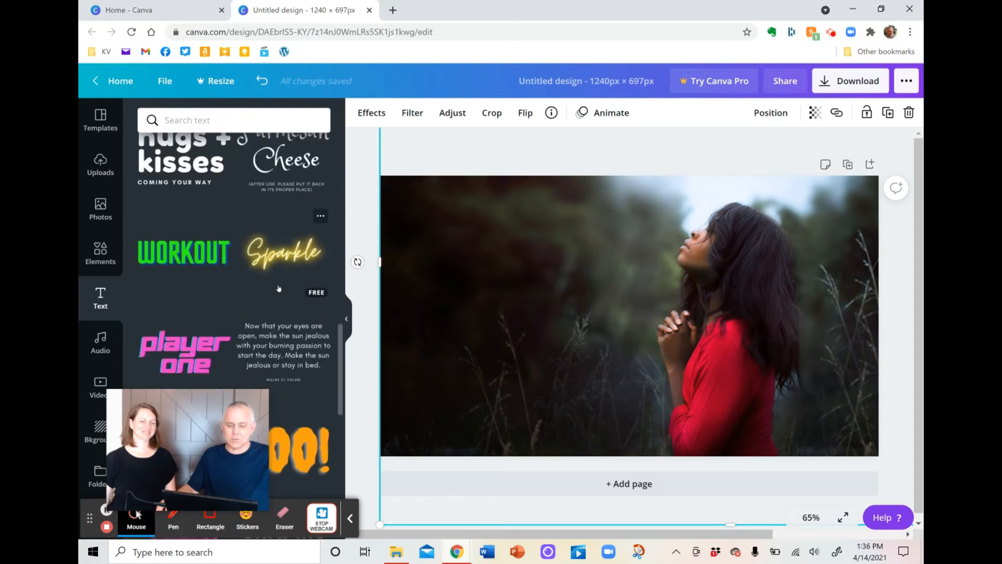
scroll("down", 3)
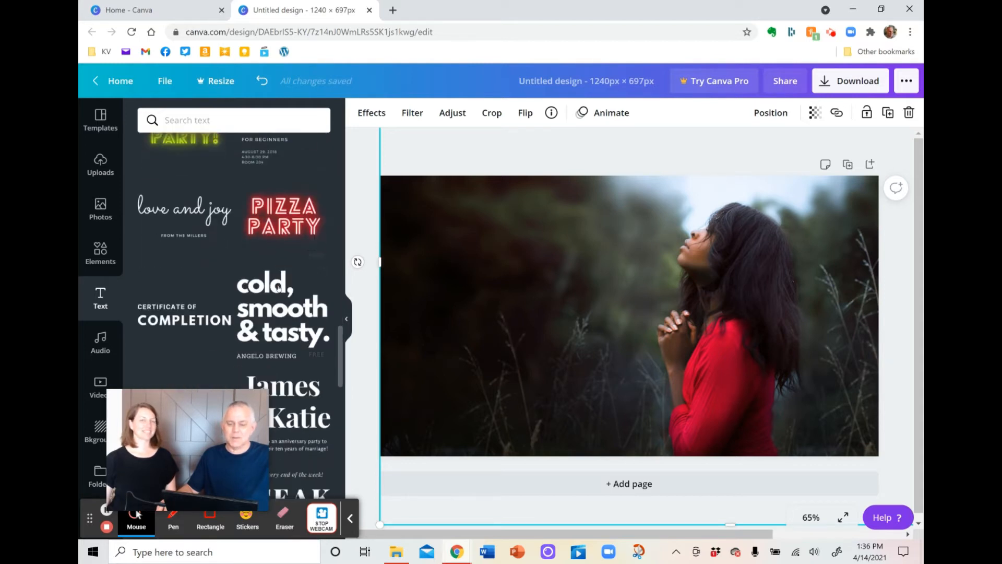
scroll("down", 3)
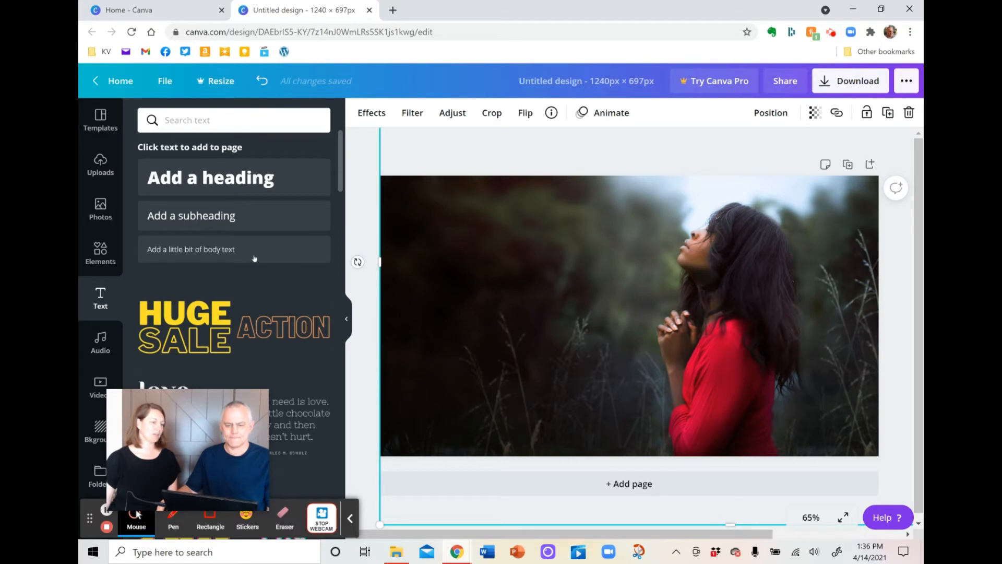
mouse_move(233, 177)
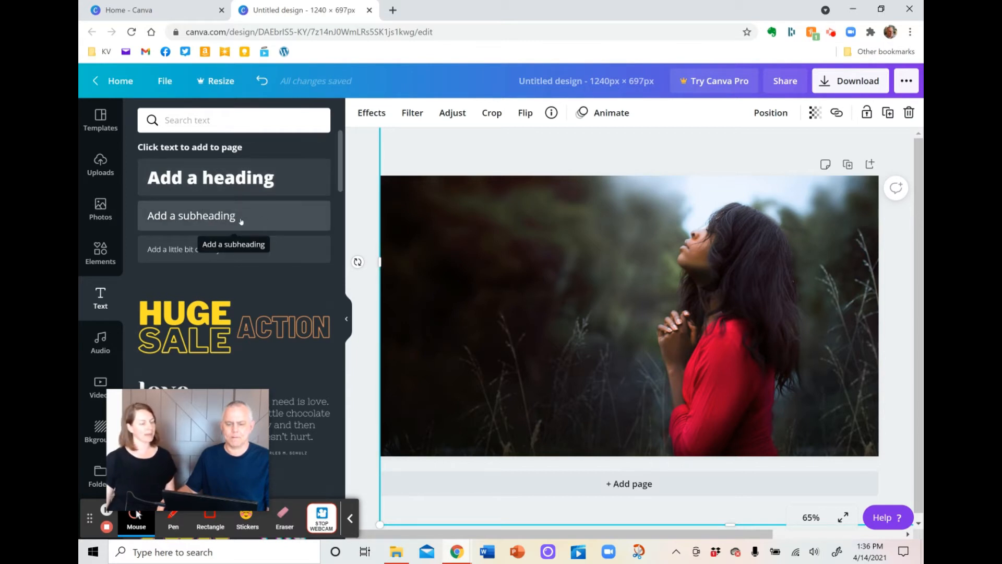
- Add a subheading text box onto the praying-woman photo
left_click(191, 215)
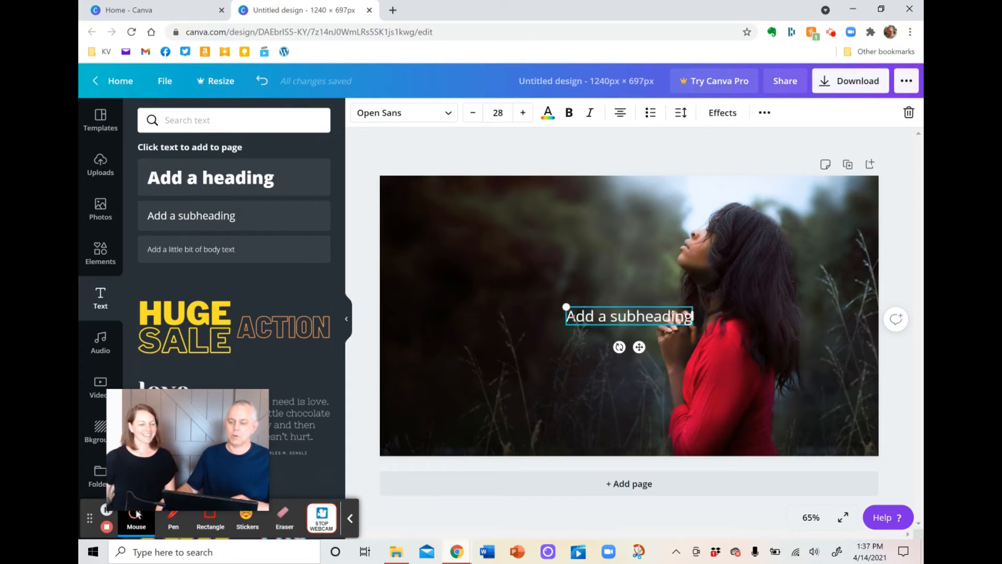
- Replace the placeholder subheading with 'How To Have A Healthy Prayer Life'
double_click(629, 316)
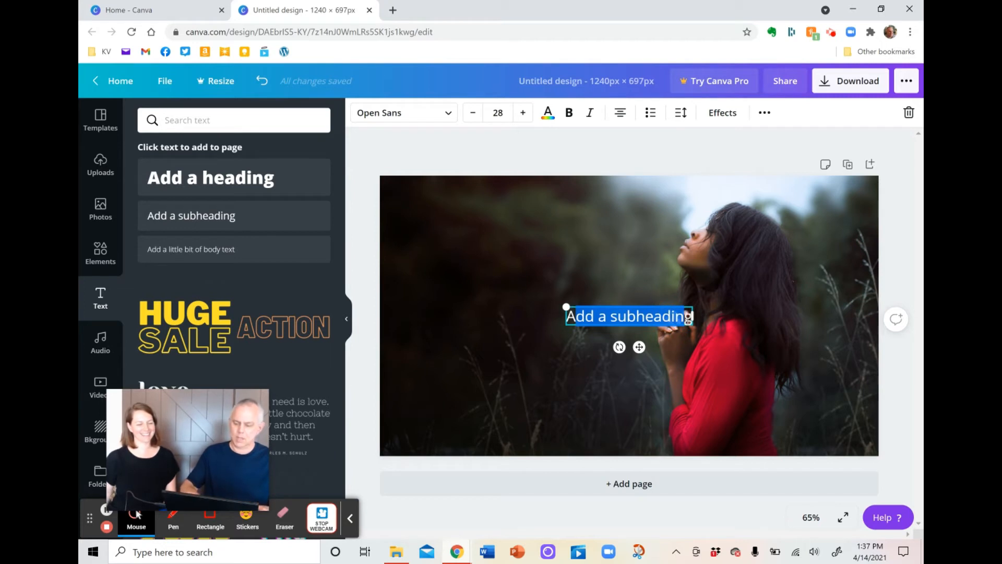
type("How g")
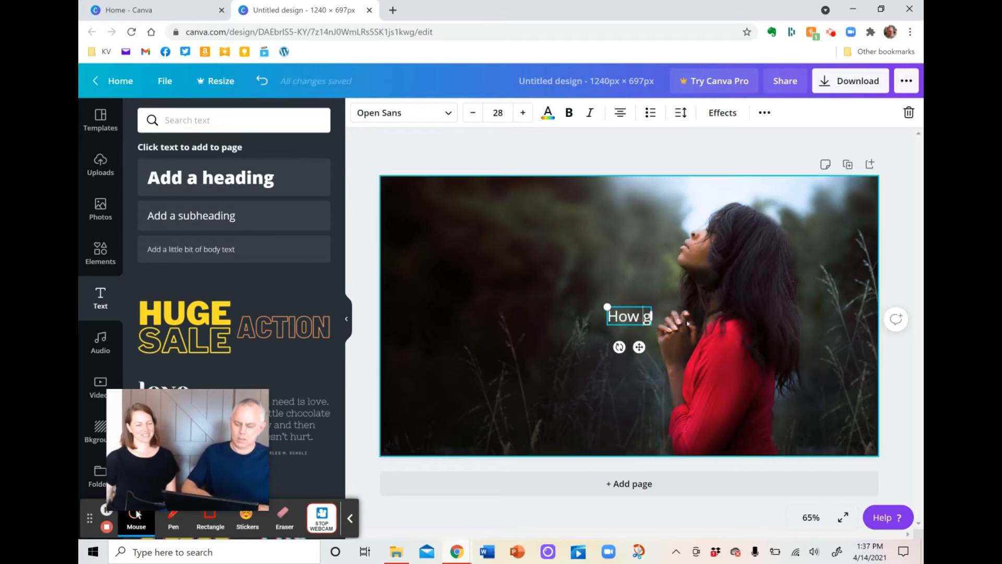
type("To Have")
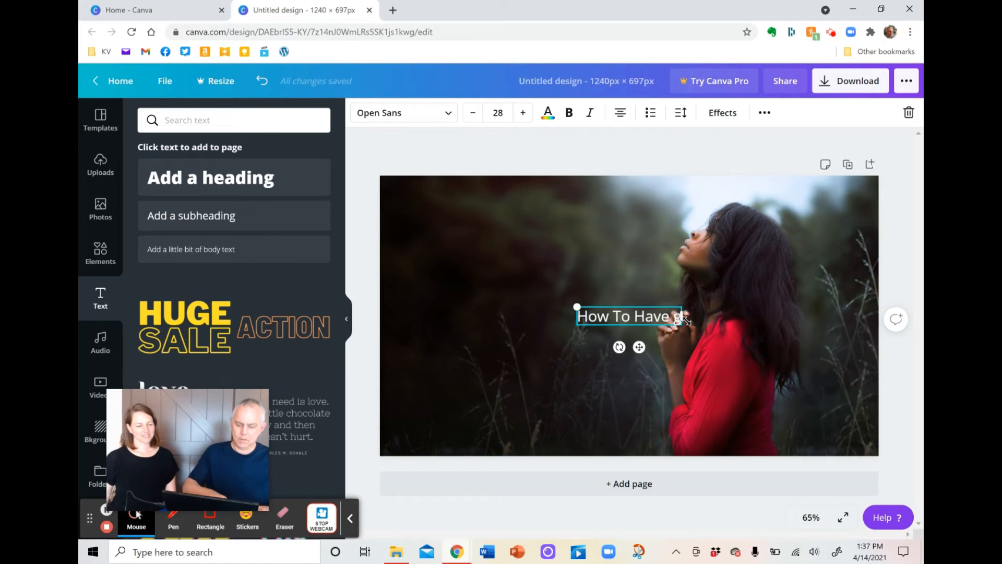
type("A healthy Prayer")
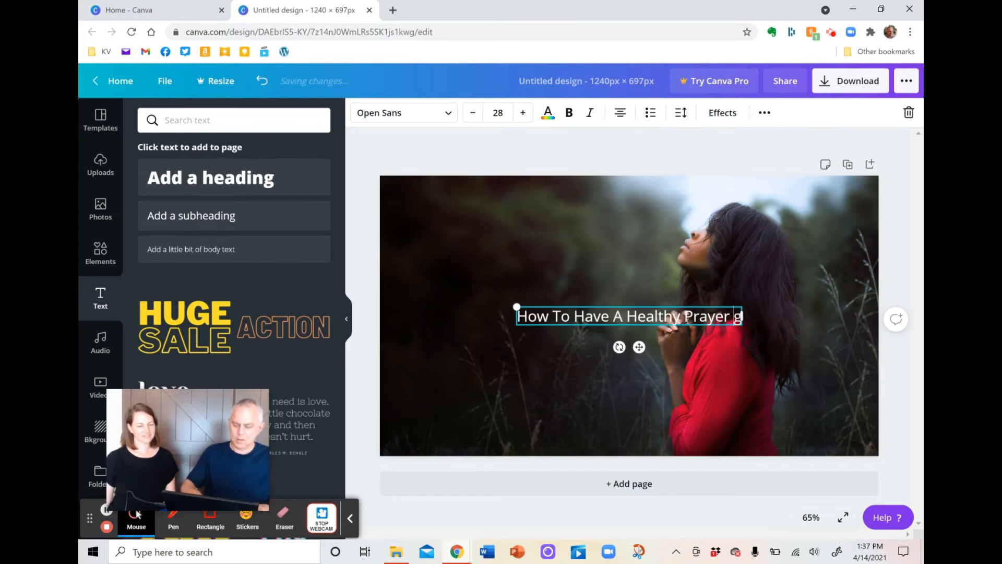
type("Life")
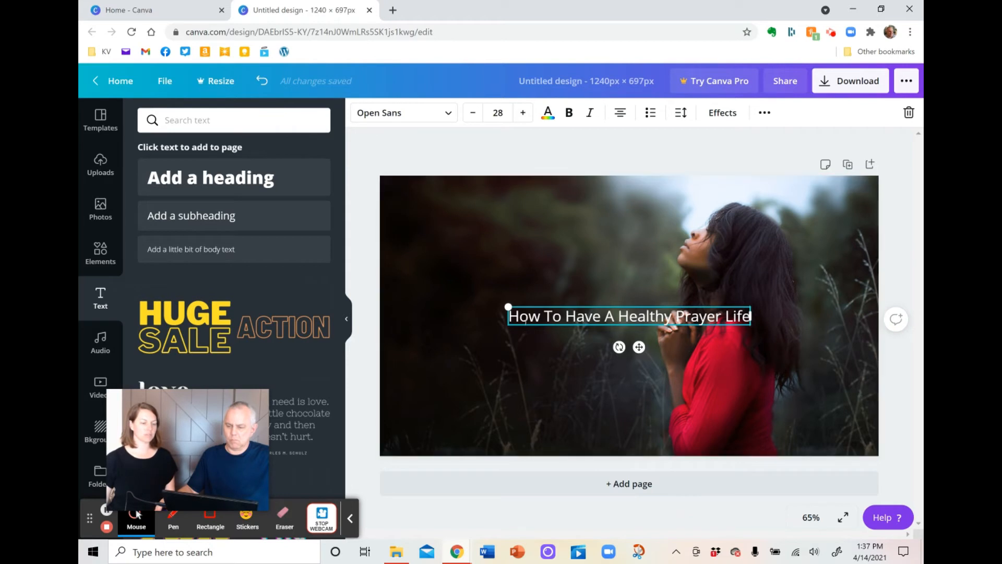
triple_click(629, 315)
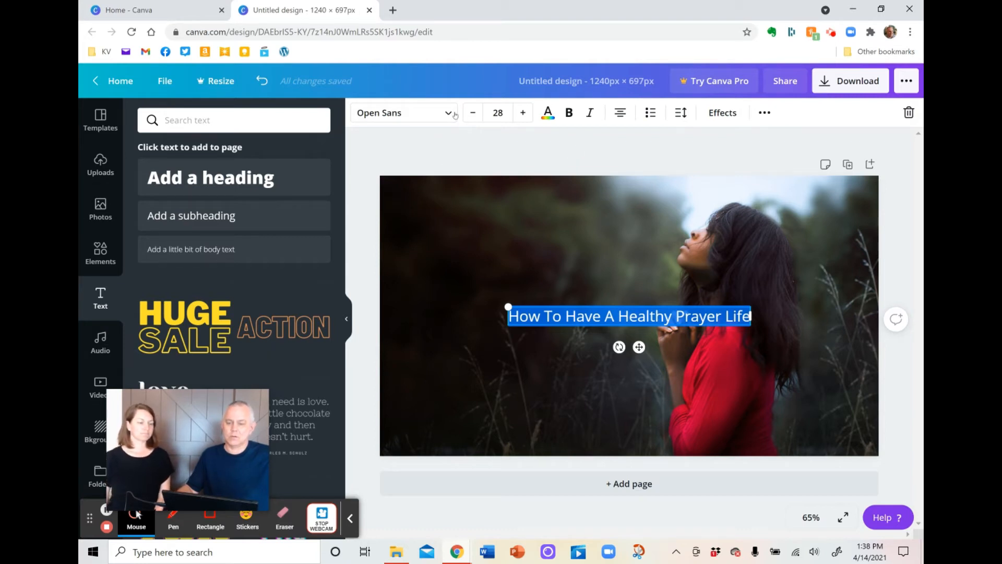
left_click(403, 113)
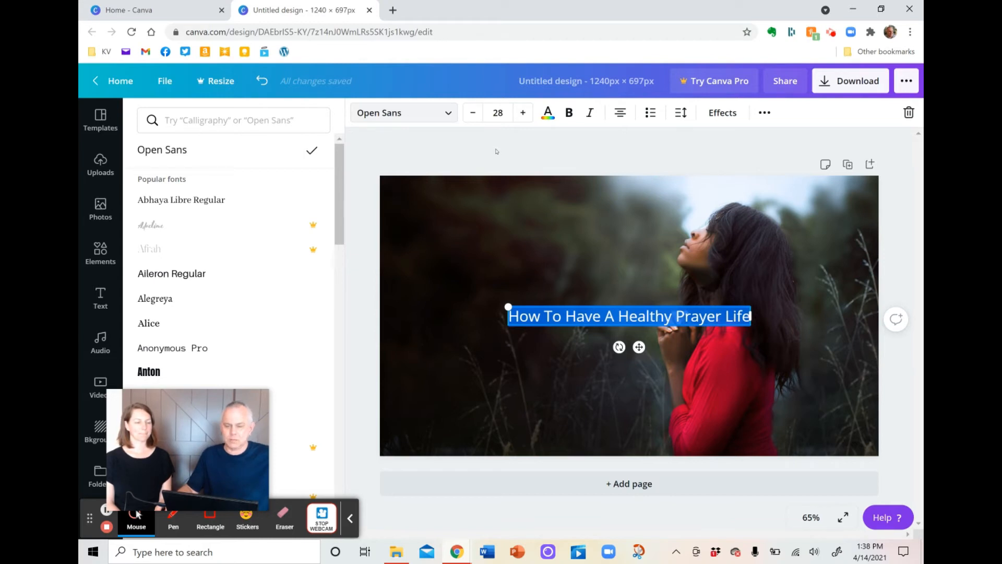
left_click(100, 298)
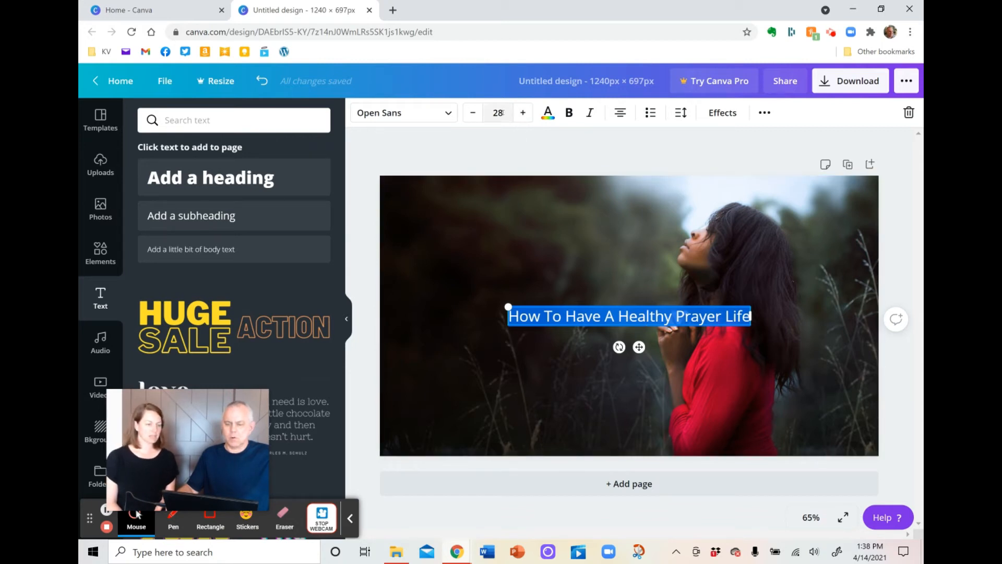
- Set the title's font size to 56
left_click(498, 113)
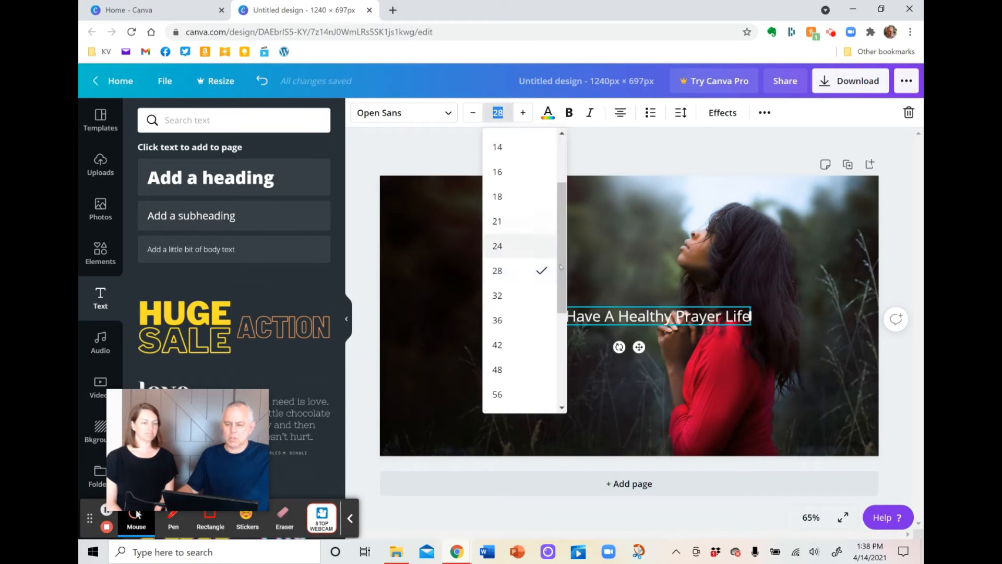
scroll("down", 3)
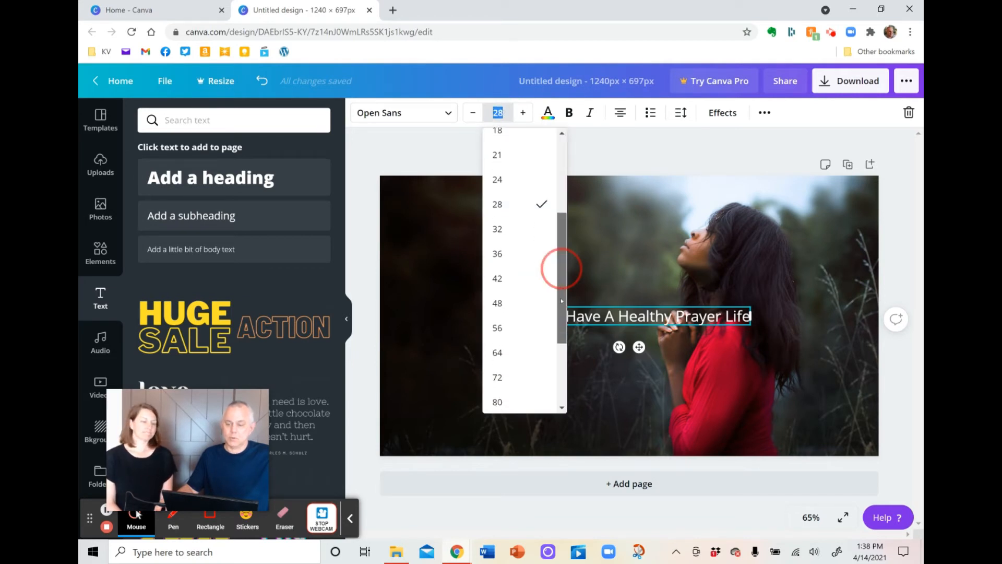
left_click(497, 327)
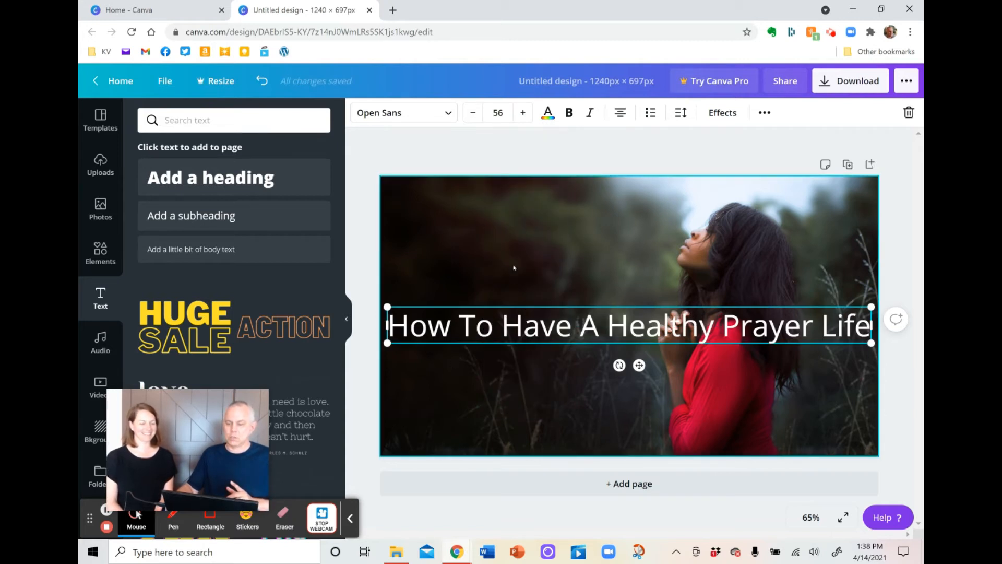
mouse_move(491, 386)
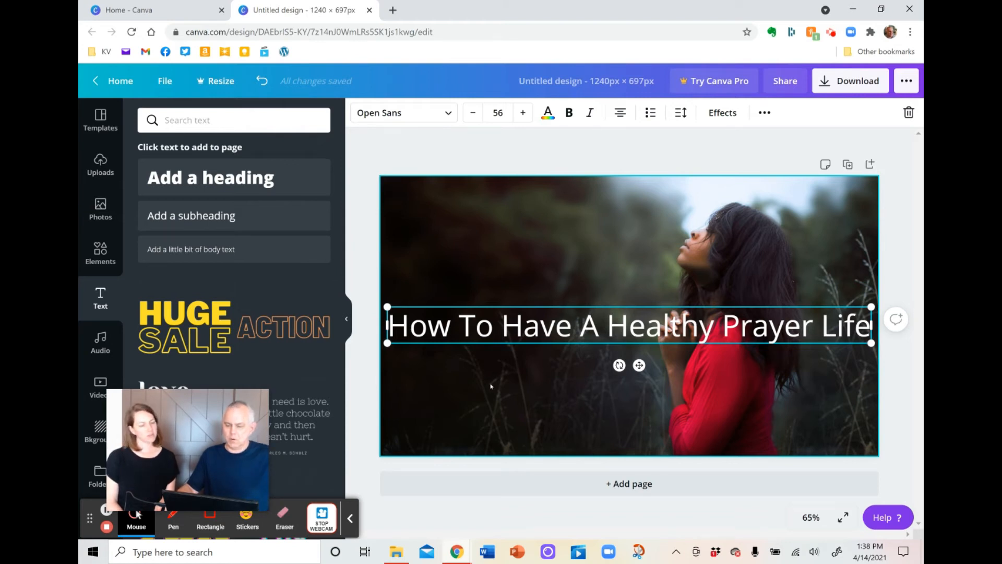
mouse_move(814, 364)
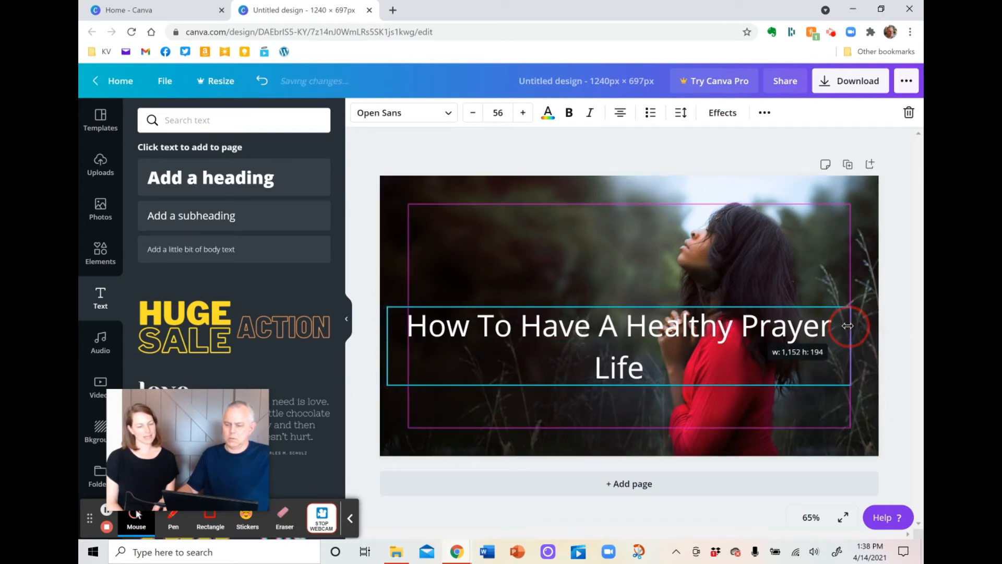
- Narrow the title box so it wraps onto three lines and center-align them
left_click_drag(848, 326, 624, 320)
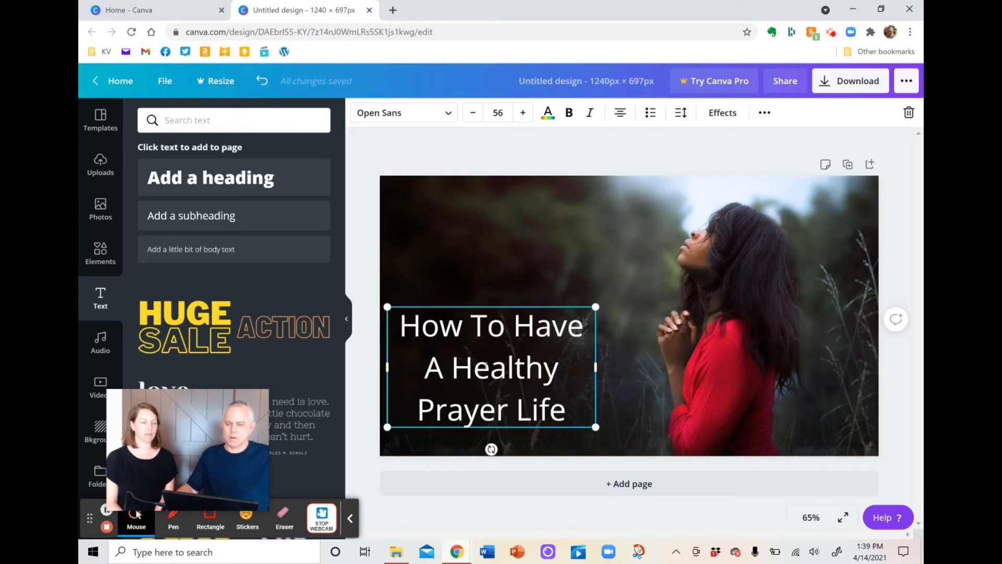
left_click(619, 113)
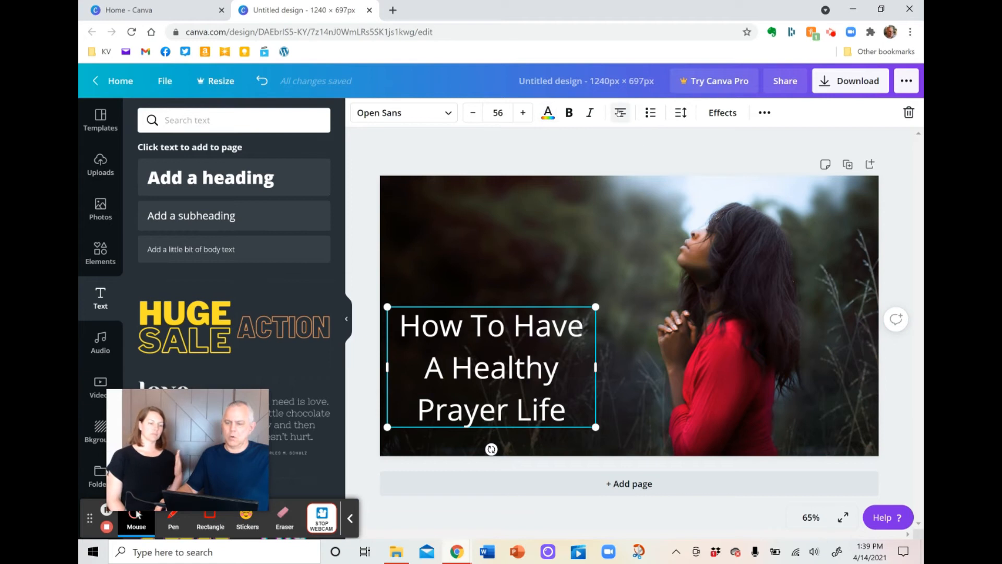
left_click(619, 112)
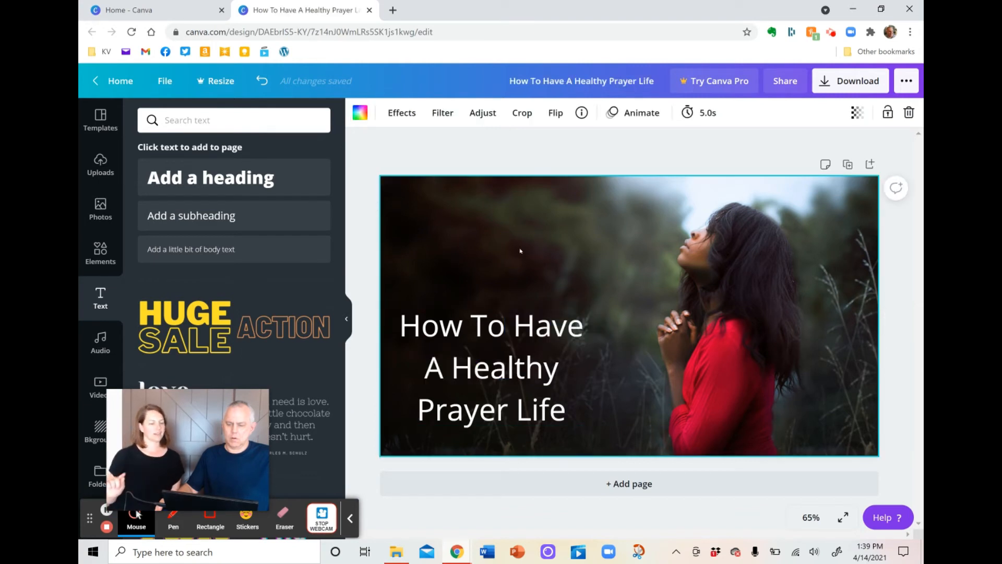
- Drag the title text higher up on the left side of the photo
left_click(491, 367)
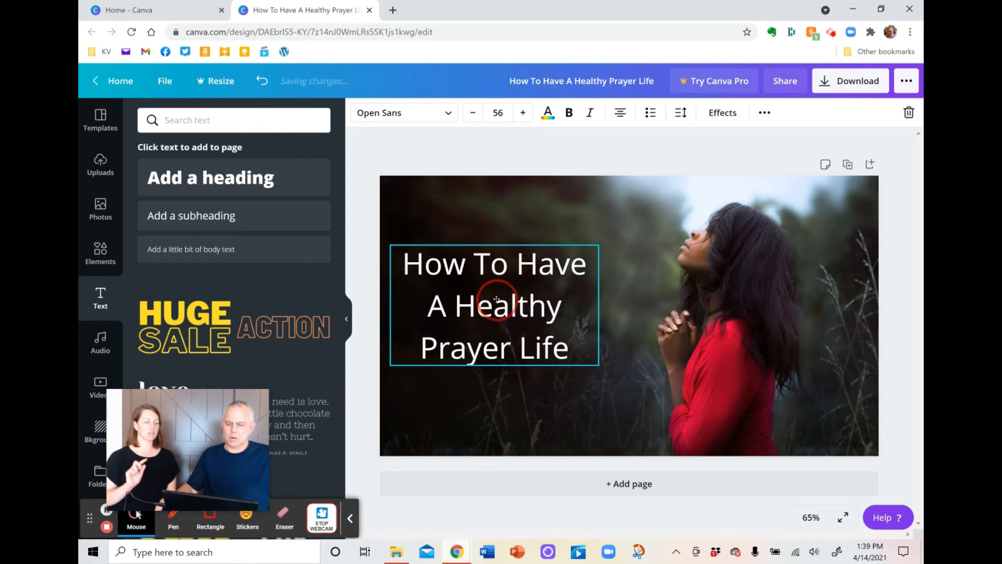
left_click_drag(494, 305, 496, 286)
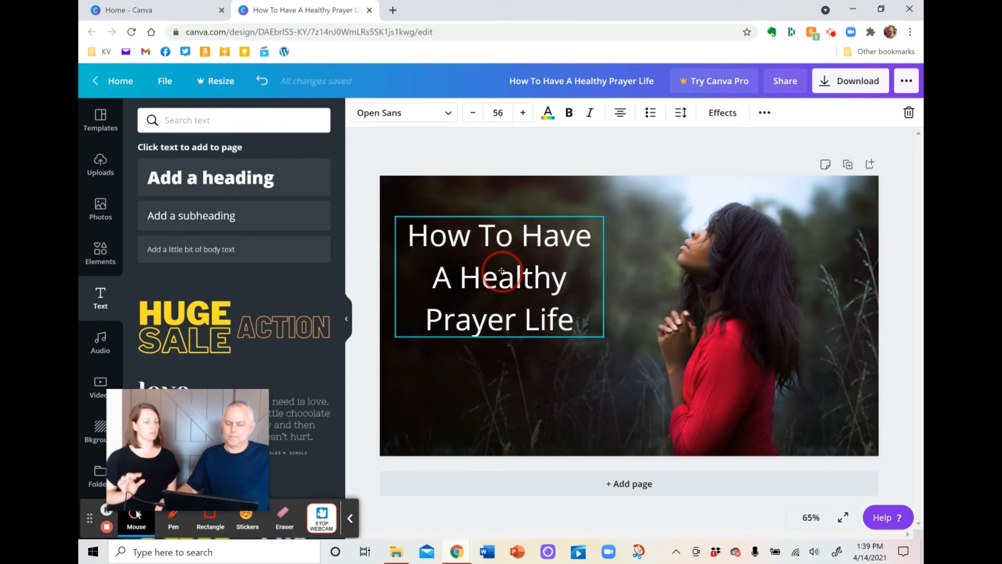
left_click(499, 276)
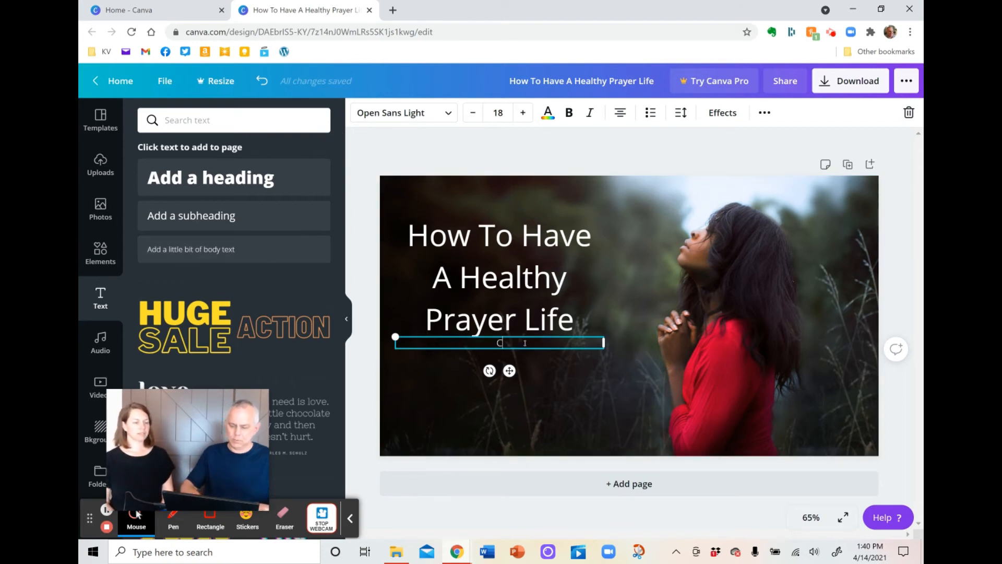
- Add a small body text box reading CornerstoneFV.com in Open Sans Light at the bottom
type("ConerstoneFV.com")
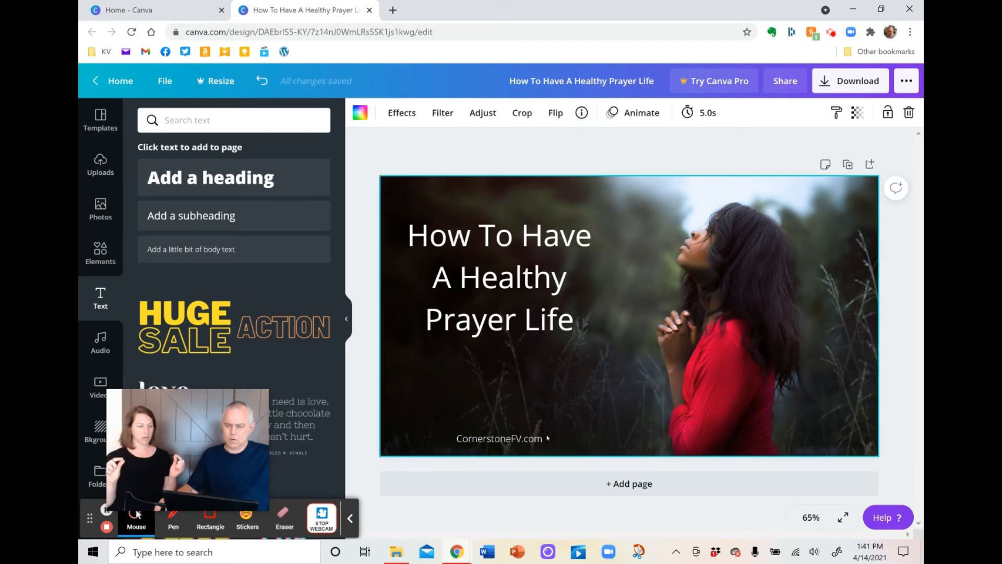
- Enlarge the CornerstoneFV.com text from size 18 to 20
left_click(499, 438)
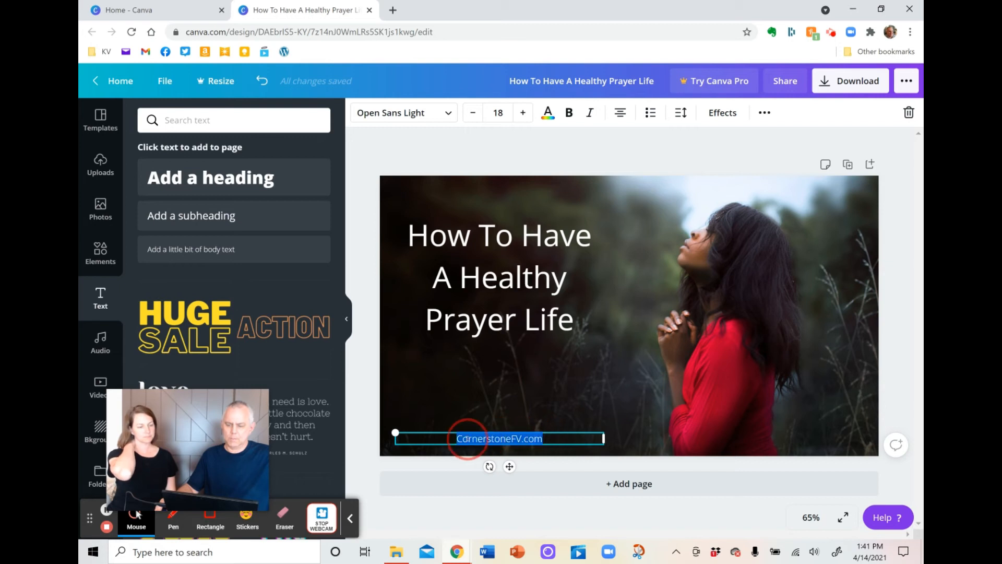
left_click(523, 113)
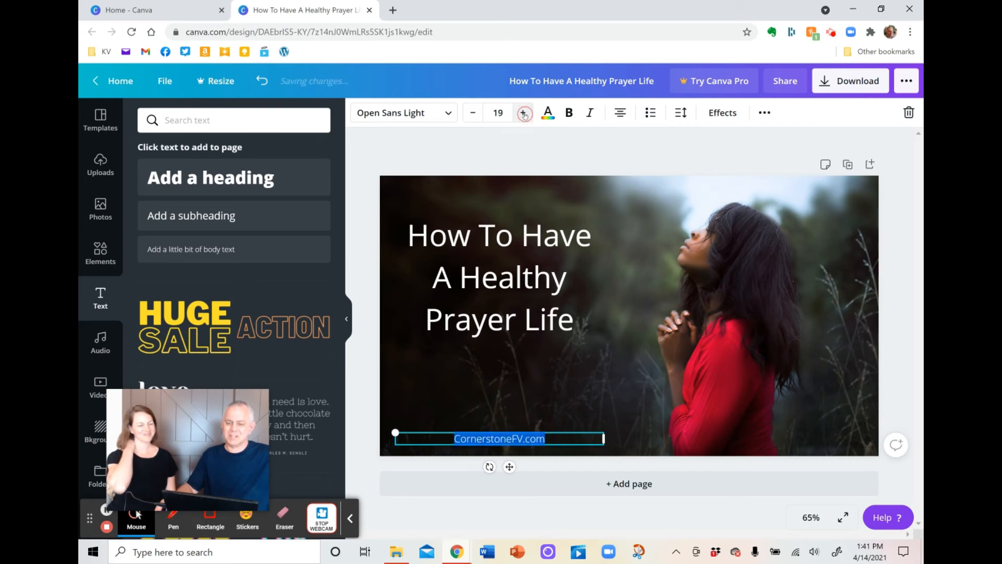
left_click(523, 113)
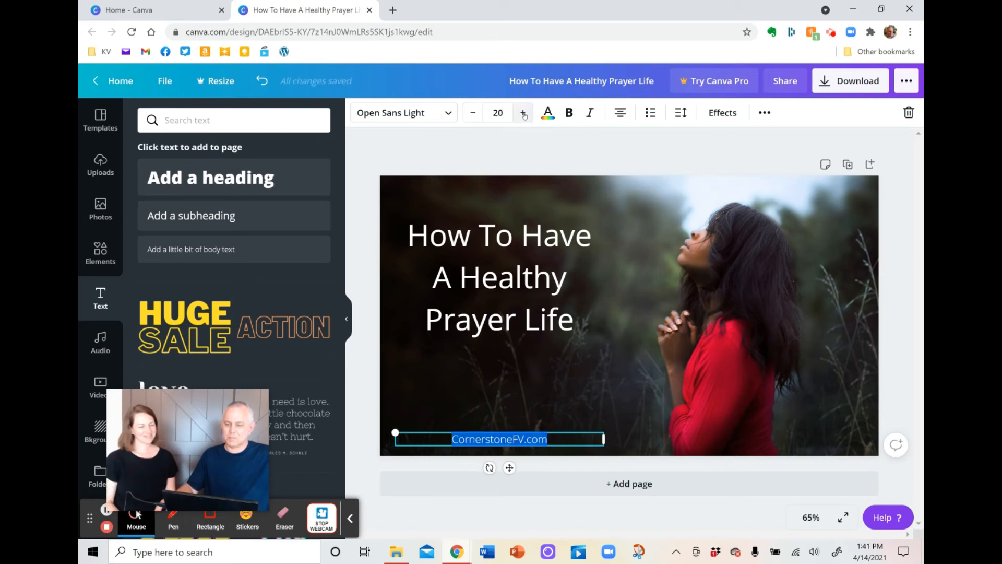
left_click(671, 474)
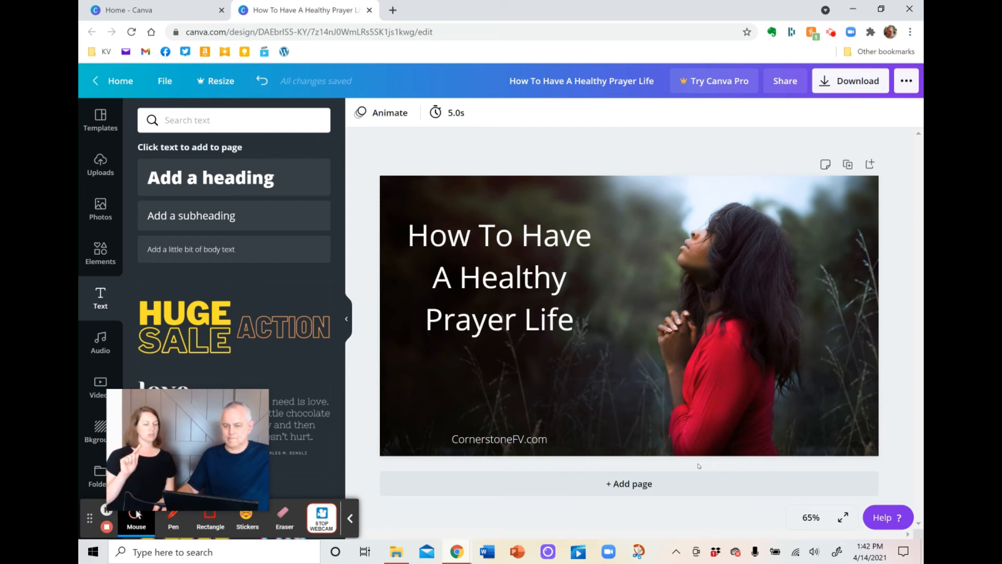
left_click(701, 313)
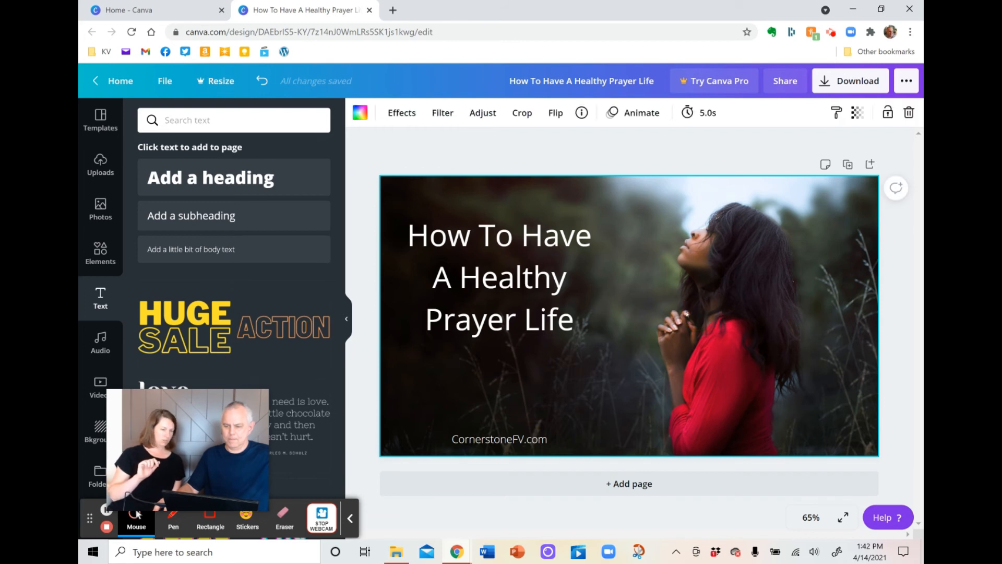
left_click(522, 113)
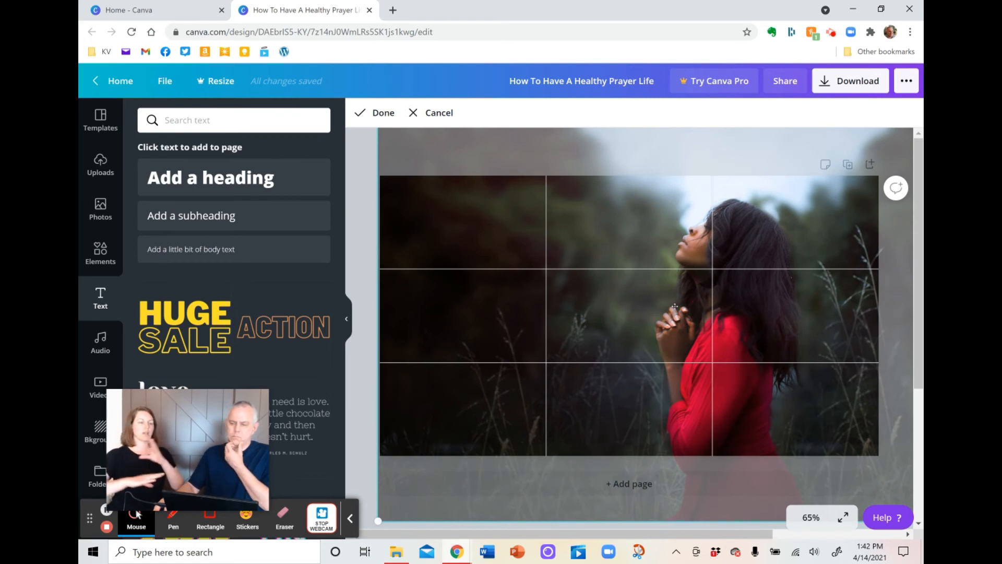
left_click(669, 310)
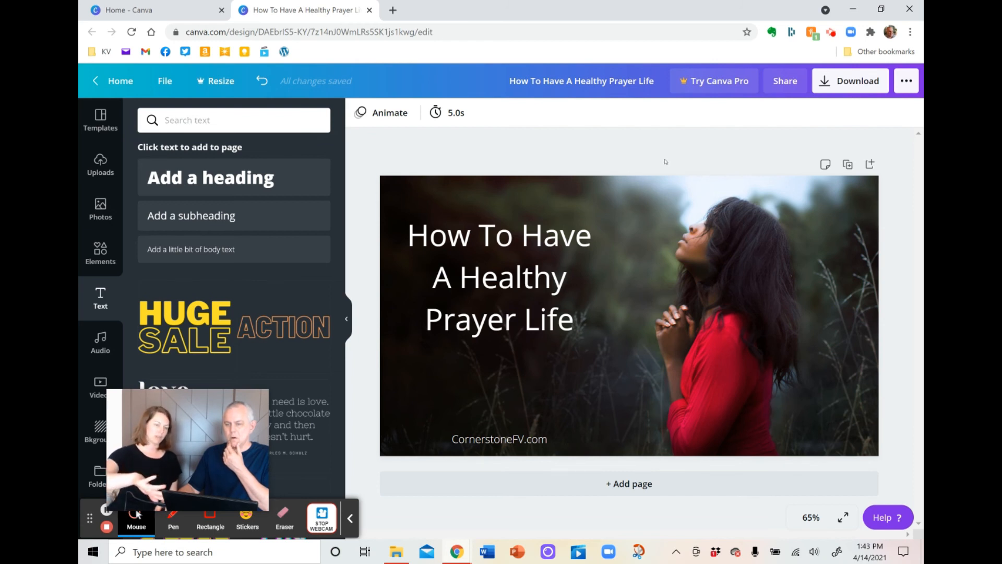
mouse_move(683, 153)
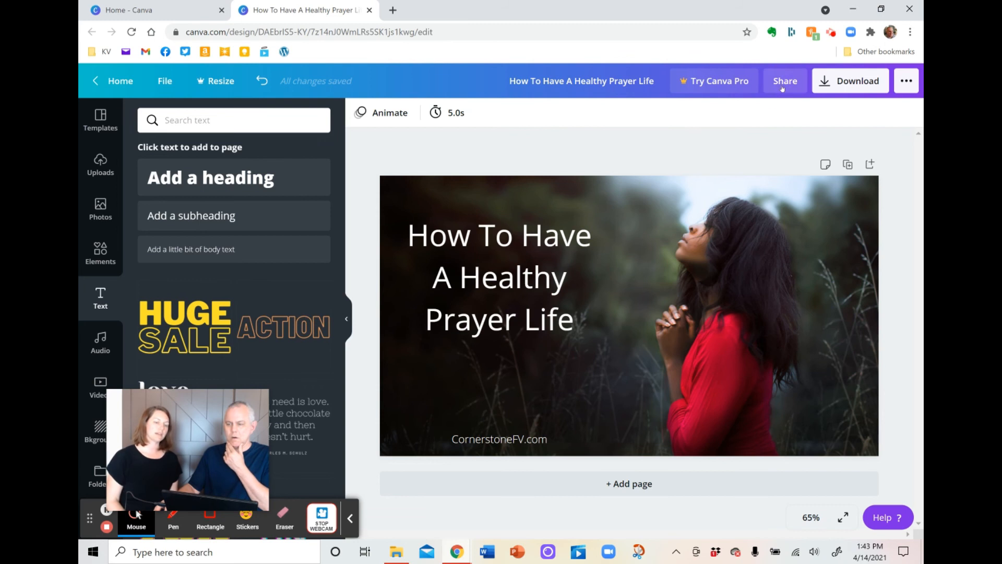
- Bring up the Share panel for the banner design
left_click(785, 80)
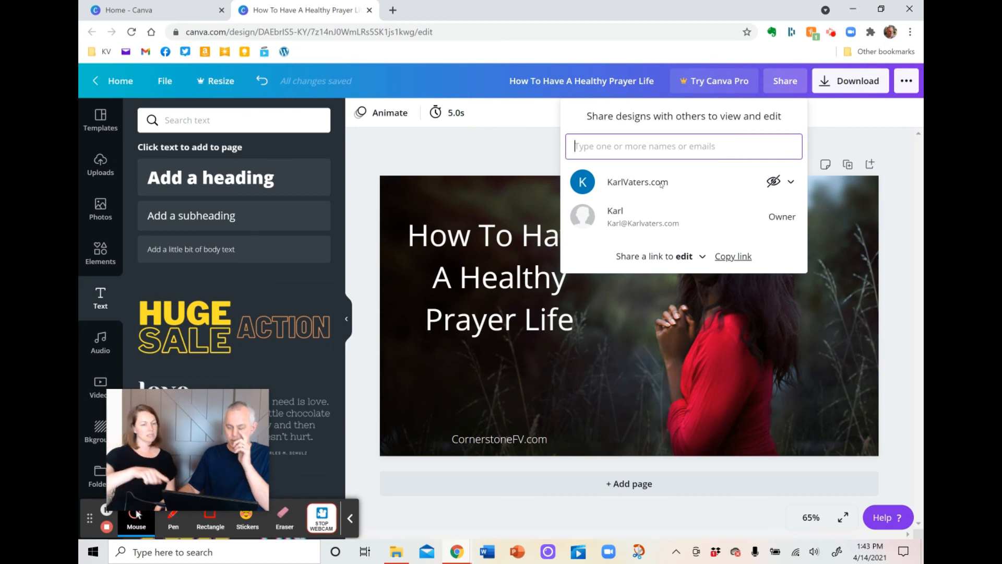
mouse_move(783, 184)
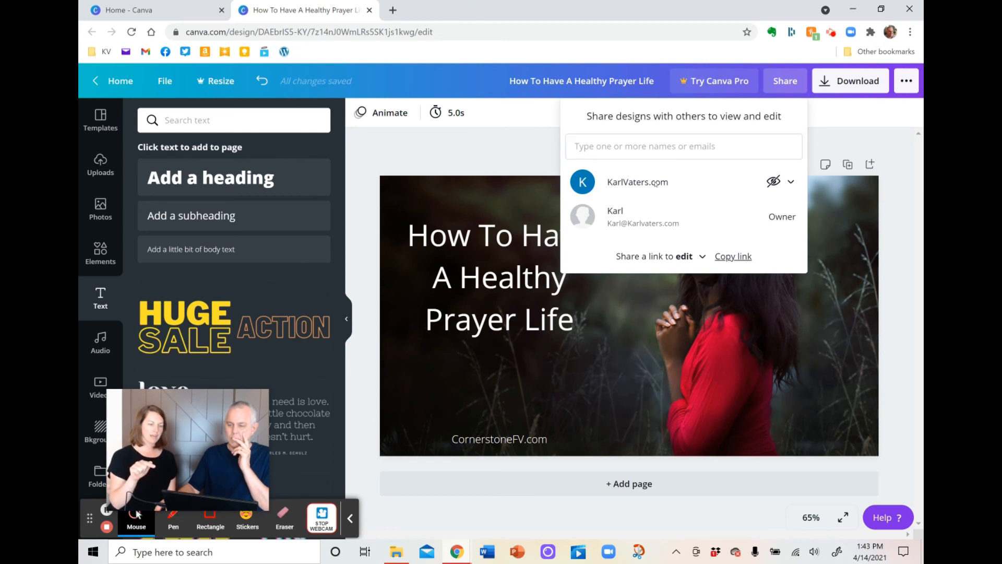
- Give the KarlVaters.com team Can edit access, then close the sharing panel
left_click(773, 181)
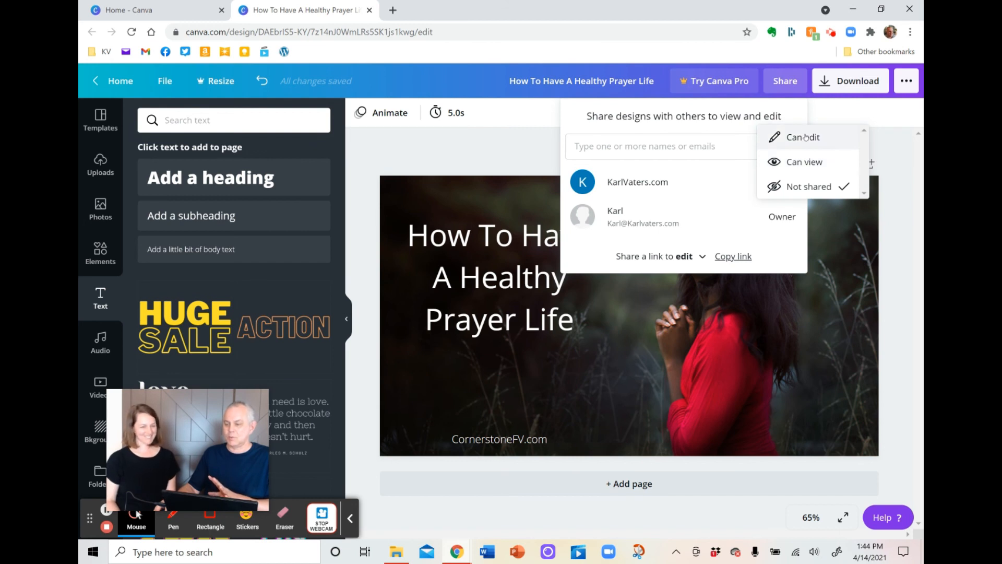
left_click(802, 137)
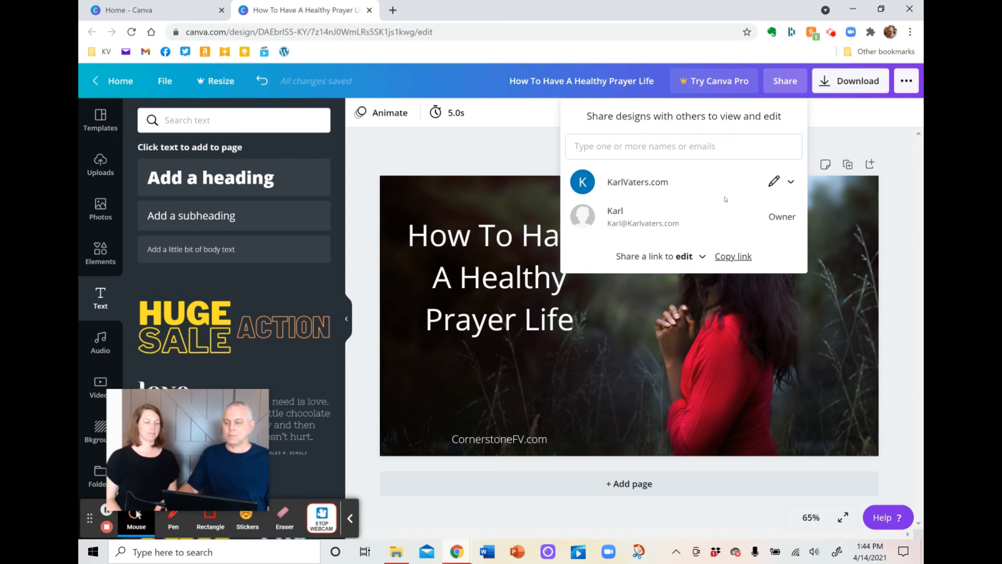
left_click(682, 146)
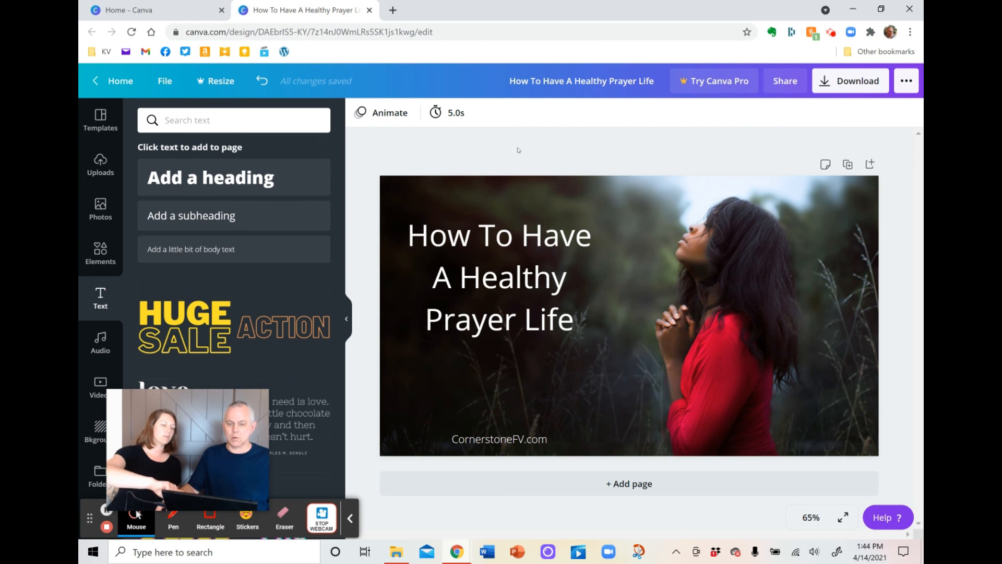
left_click(581, 80)
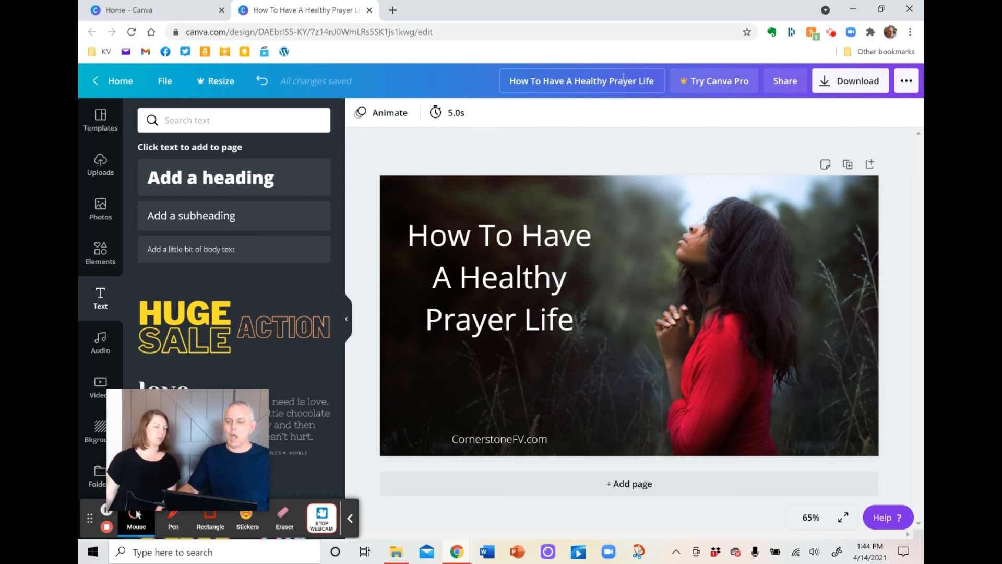